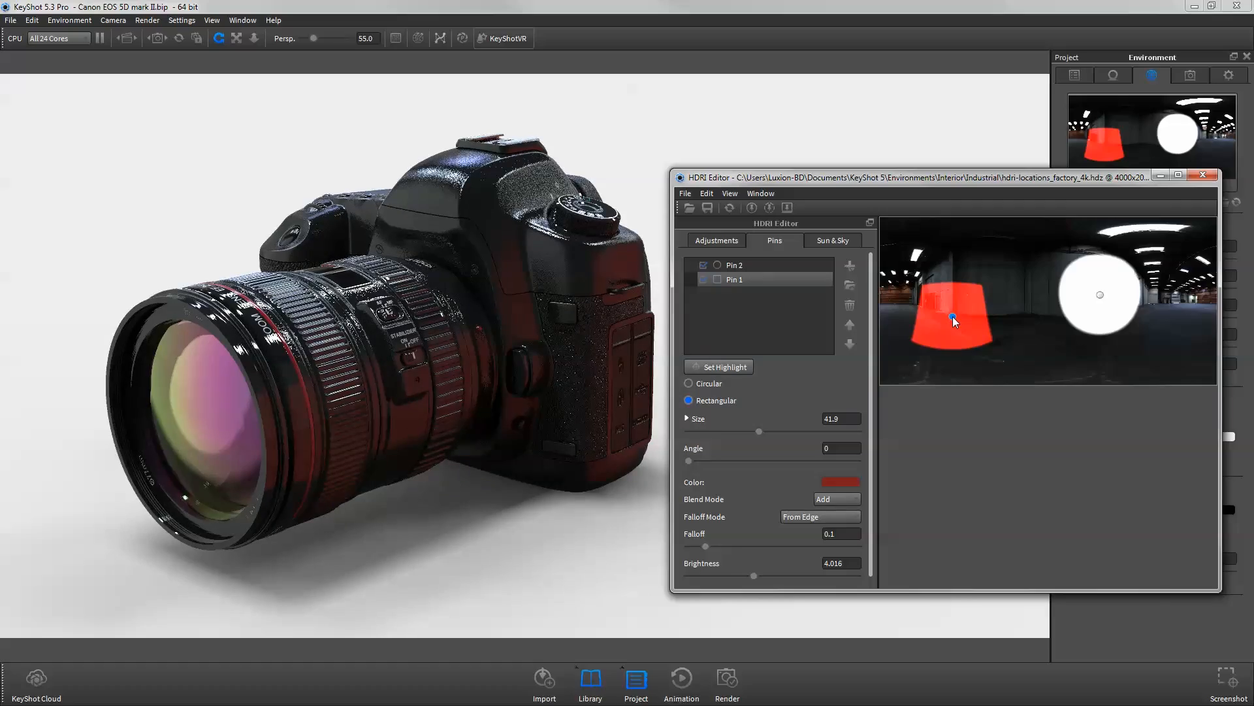
Close the HDRI Editor, returning to the real-time view lit by startup.hdr
{"action": "left_click", "coordinate": [855, 266]}
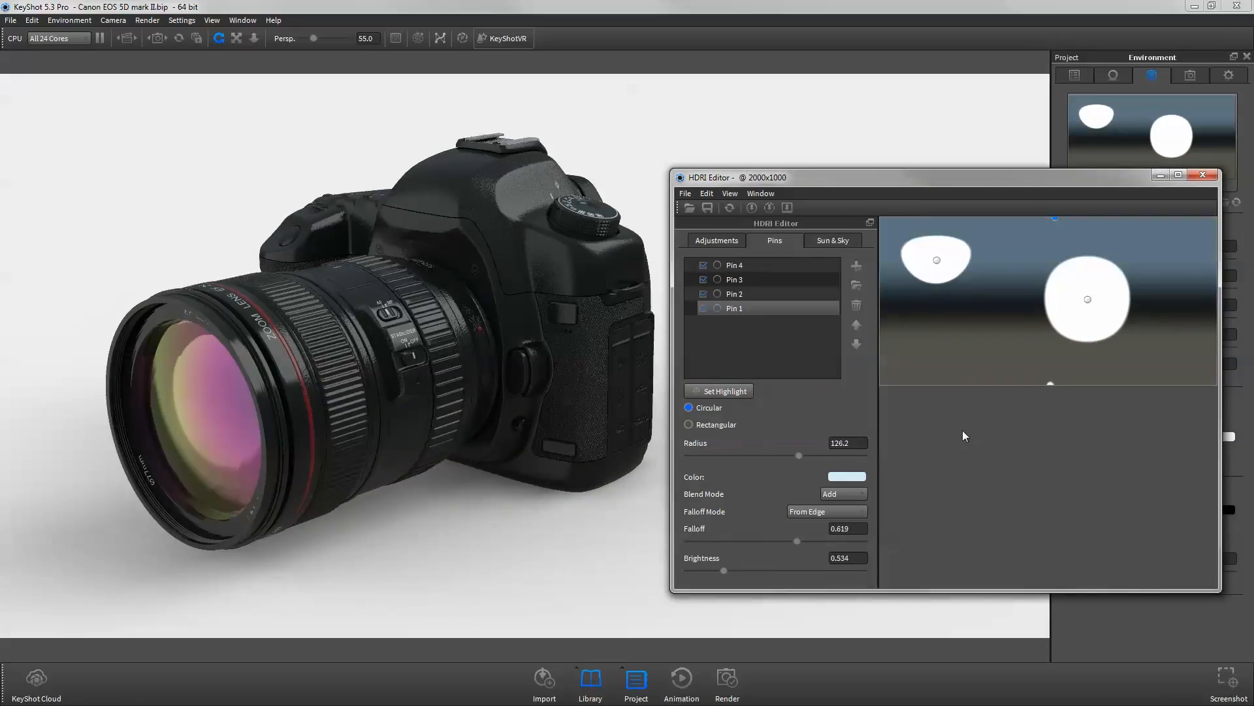
{"action": "left_click", "coordinate": [850, 266]}
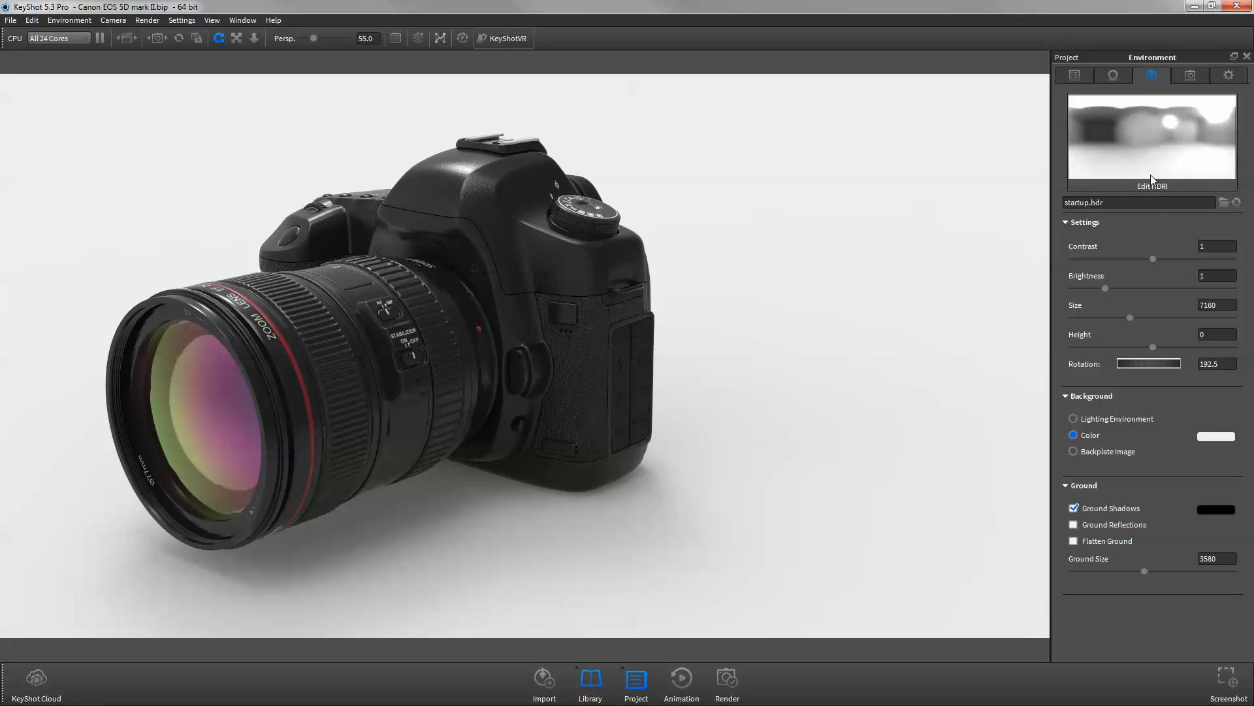
Edit startup.hdr, browsing Adjustments and Colorizer, adding a circular pin, and viewing Sun & Sky
{"action": "left_click", "coordinate": [1152, 185]}
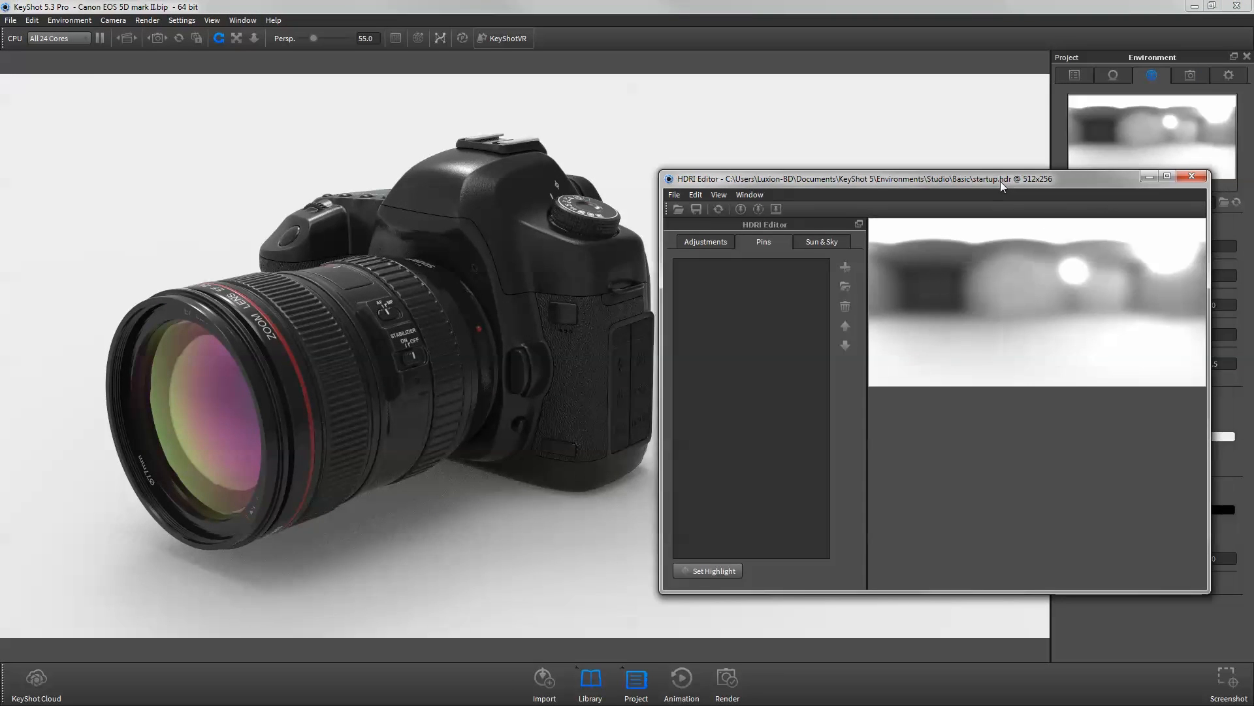
{"action": "left_click_drag", "start_coordinate": [841, 179], "coordinate": [834, 188]}
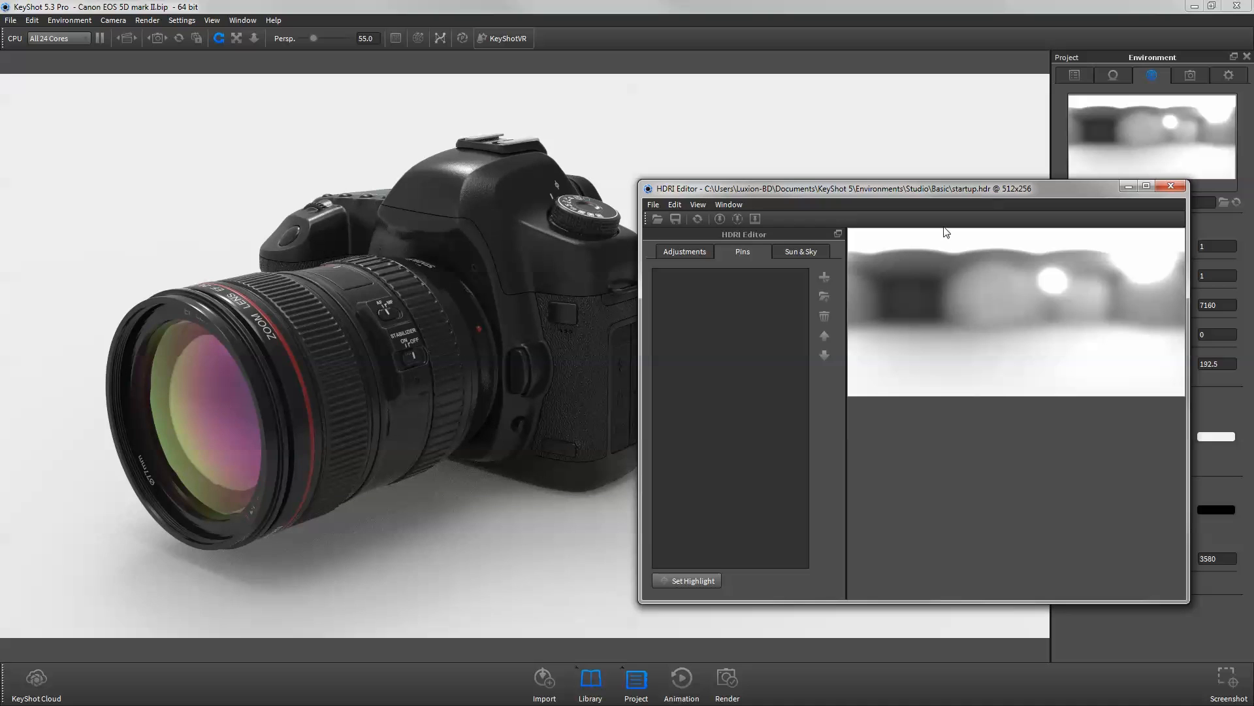
{"action": "left_click", "coordinate": [684, 251]}
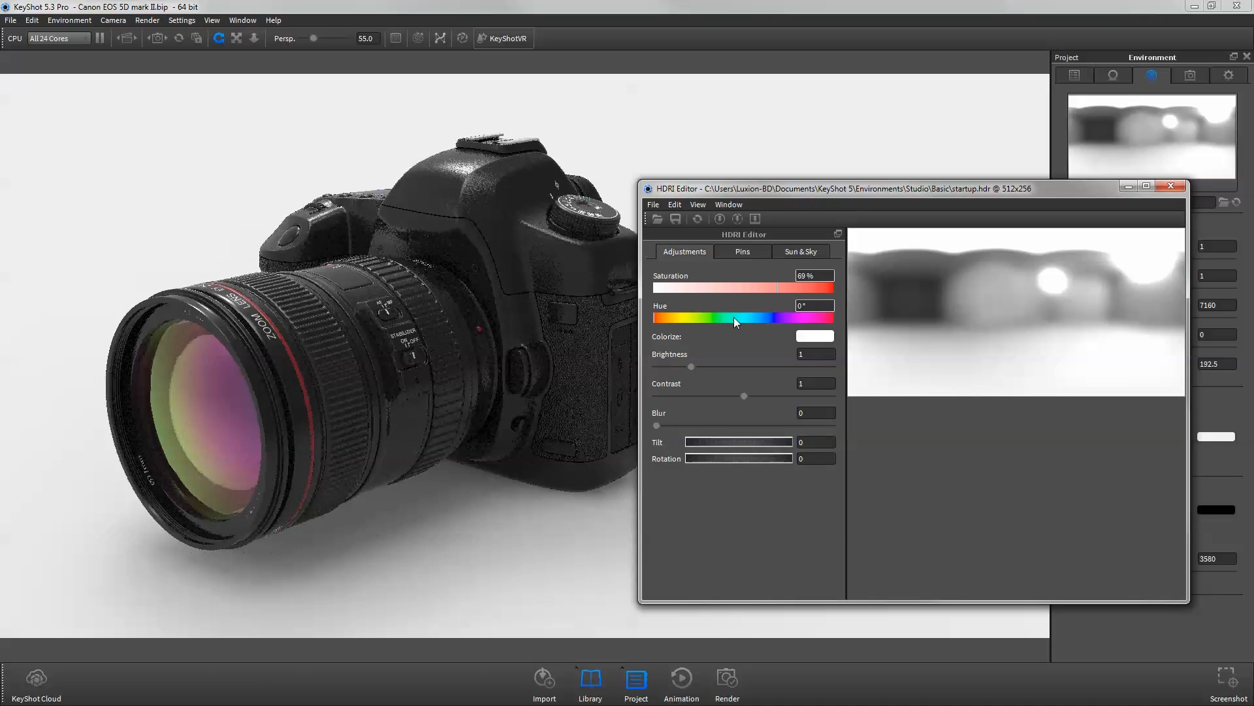
{"action": "left_click", "coordinate": [814, 335]}
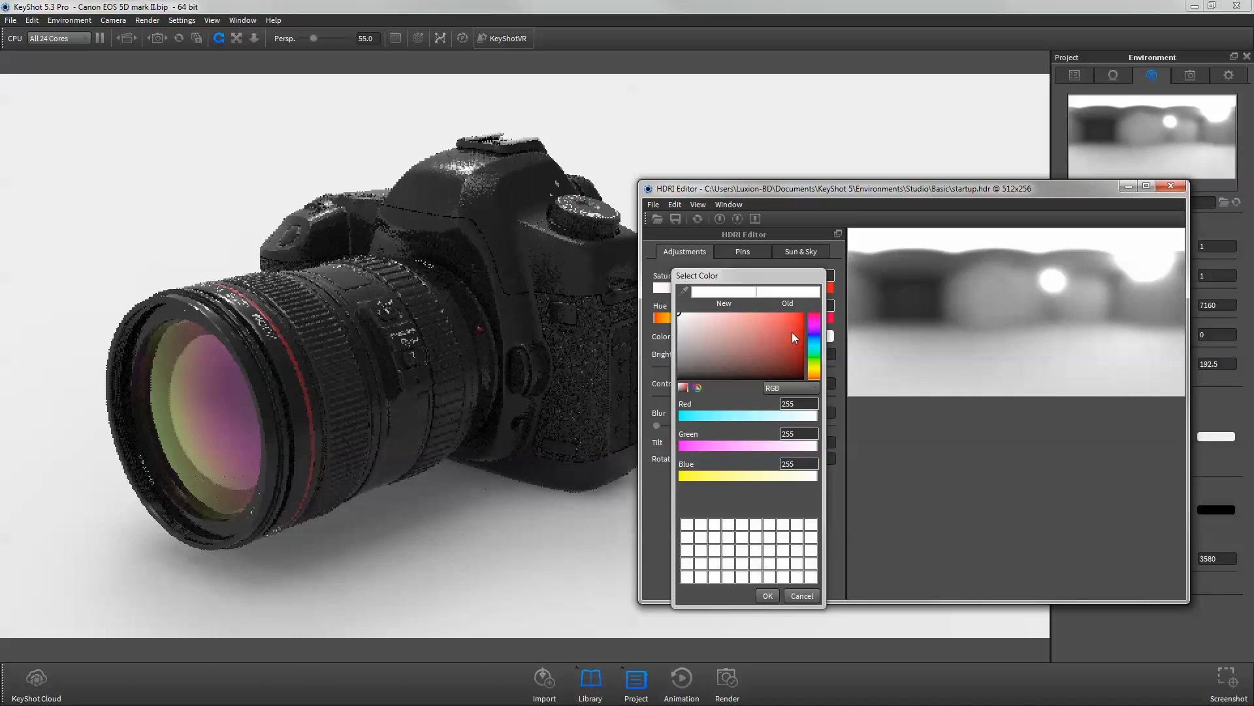
{"action": "left_click", "coordinate": [766, 596]}
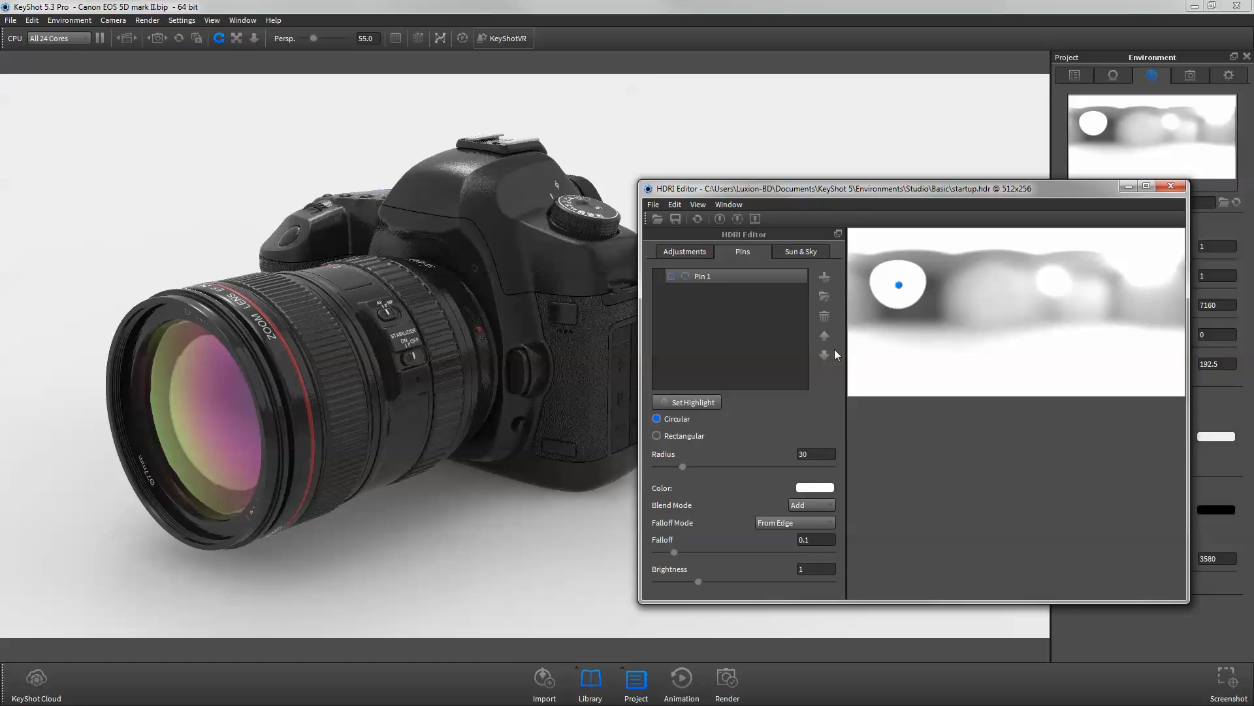
{"action": "left_click", "coordinate": [801, 251]}
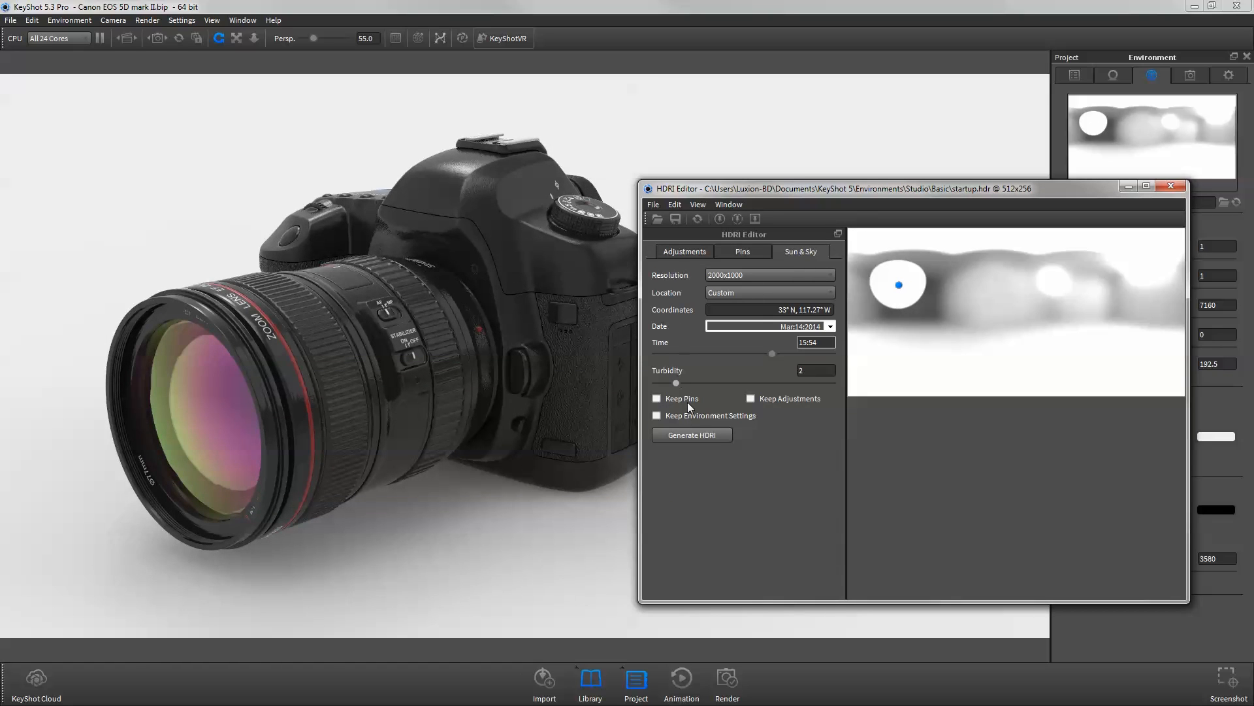
{"action": "mouse_move", "coordinate": [724, 457]}
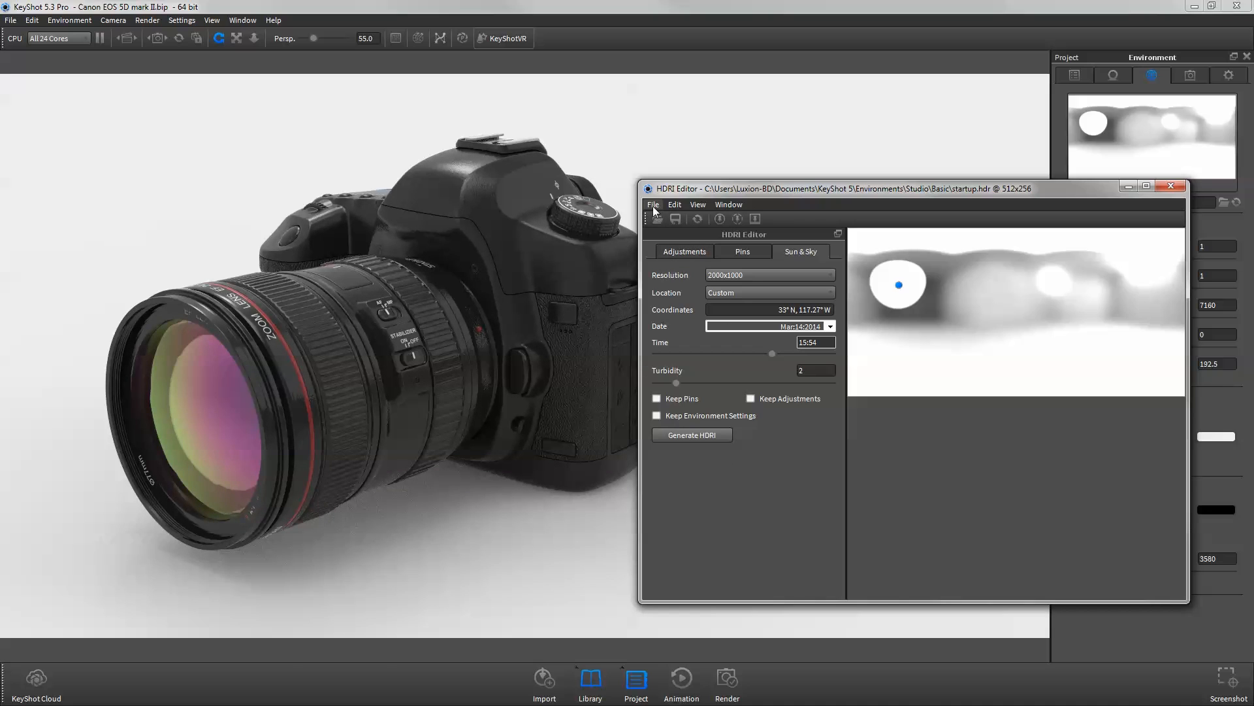
Create a new blank black 2000x1000 HDRI as the environment
{"action": "left_click", "coordinate": [653, 205]}
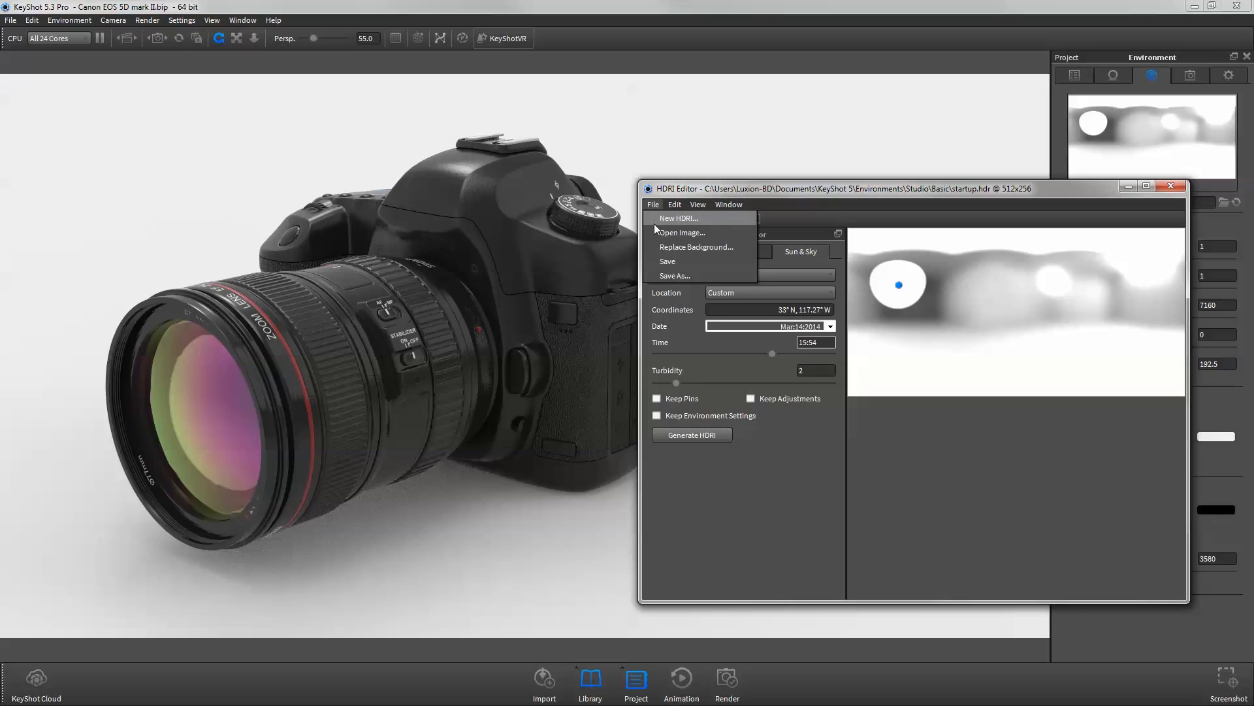
{"action": "left_click", "coordinate": [677, 218]}
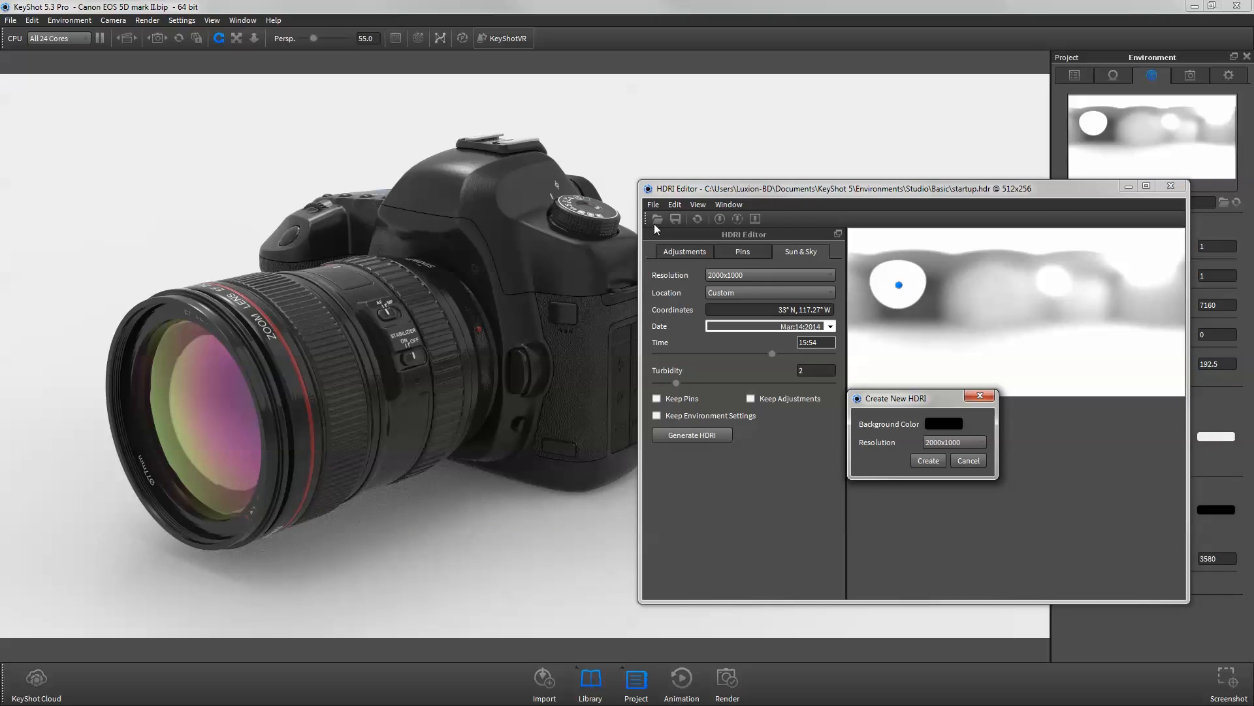
{"action": "mouse_move", "coordinate": [900, 433]}
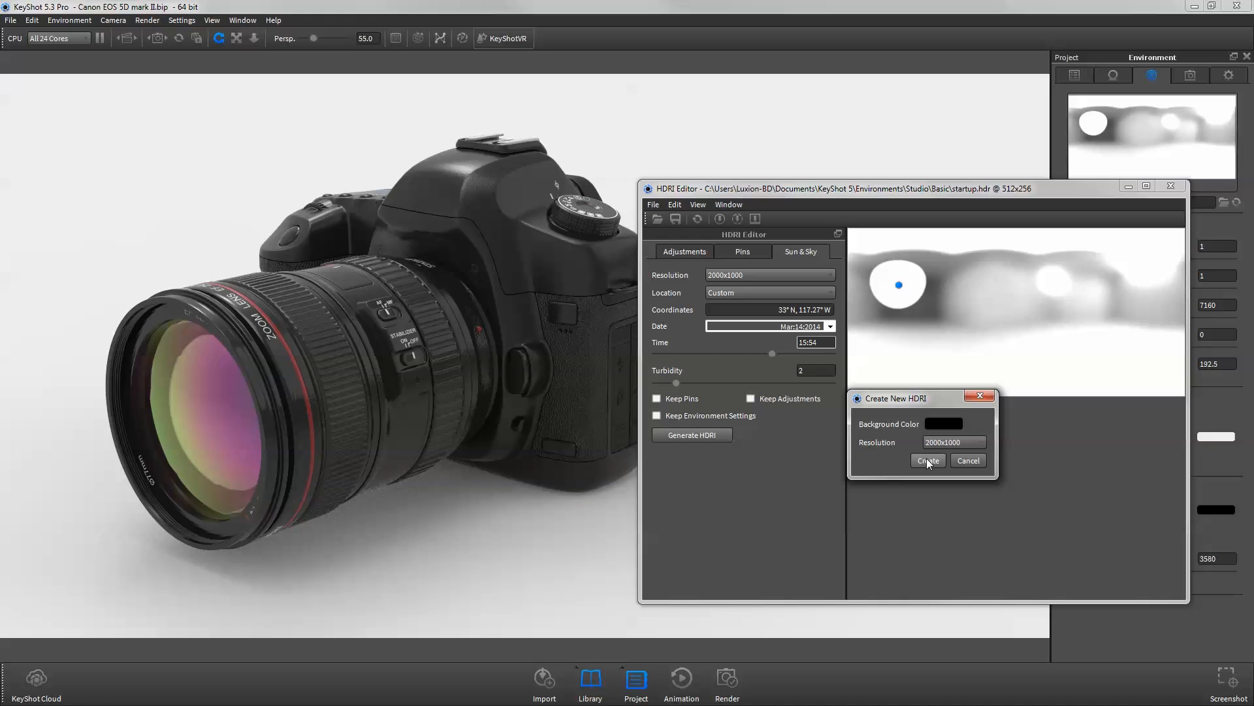
{"action": "left_click", "coordinate": [927, 460]}
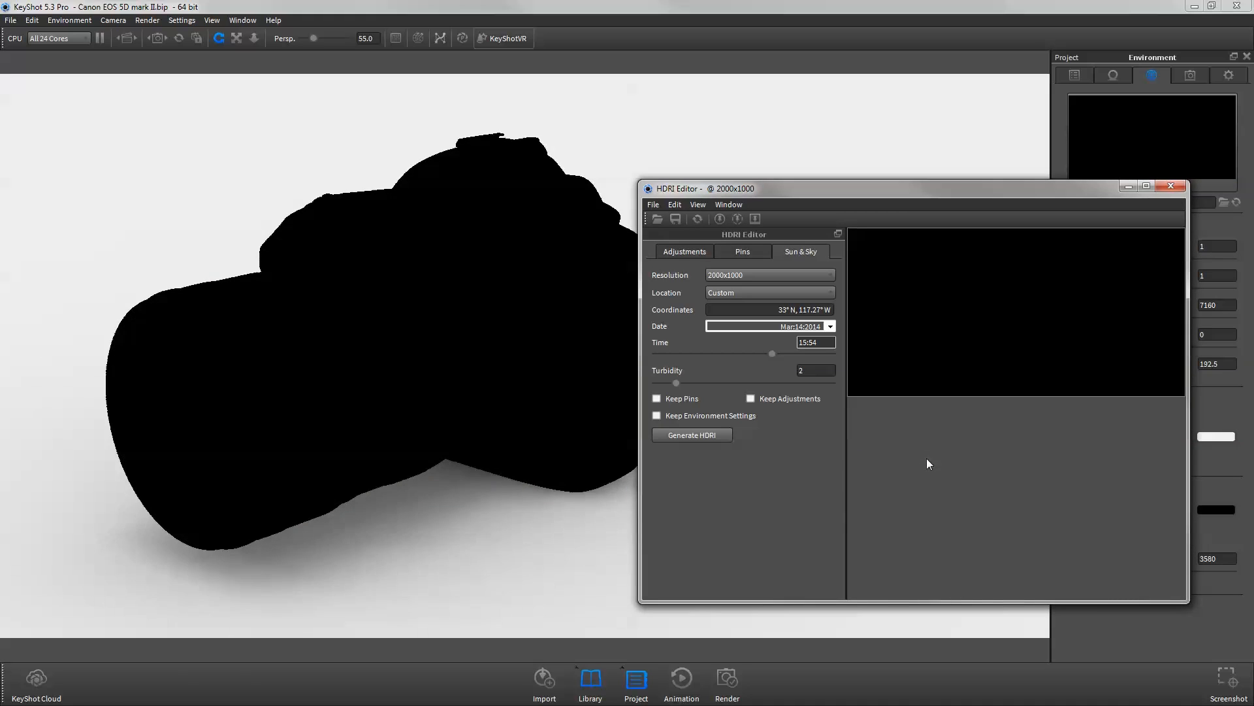
Add pins for a soft white top fill and round highlights on the black HDRI
{"action": "left_click", "coordinate": [741, 251]}
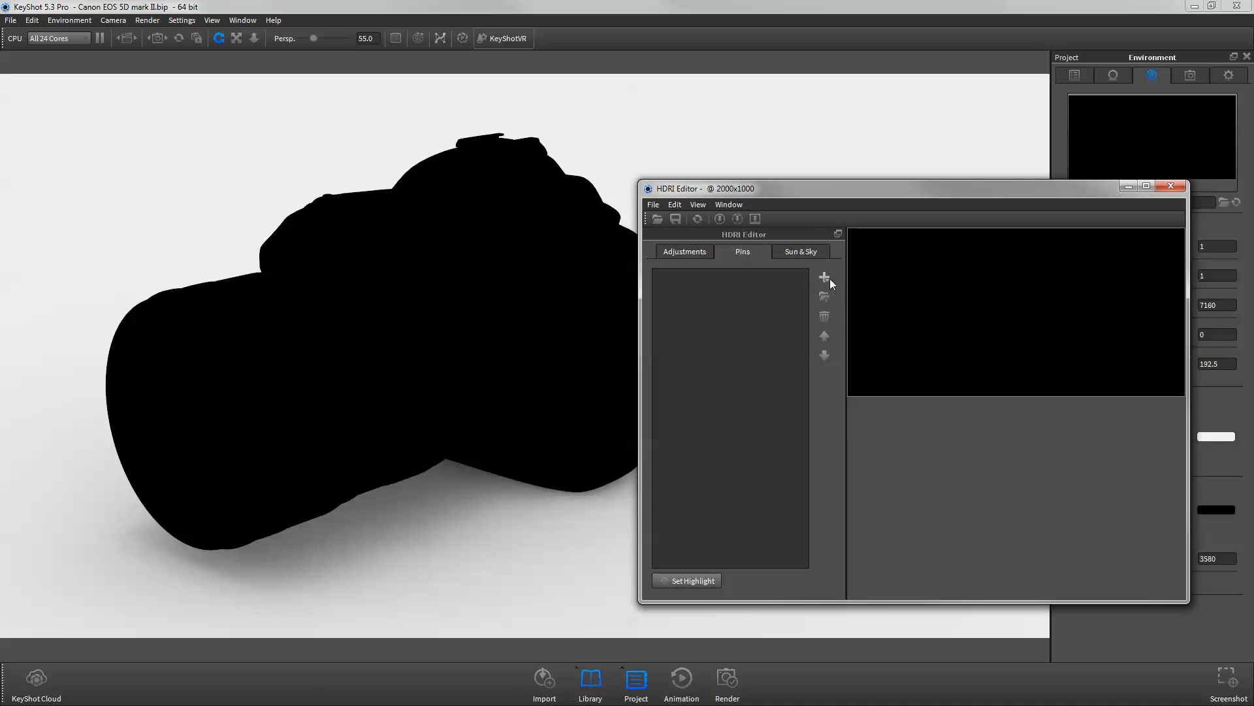
{"action": "left_click", "coordinate": [825, 277]}
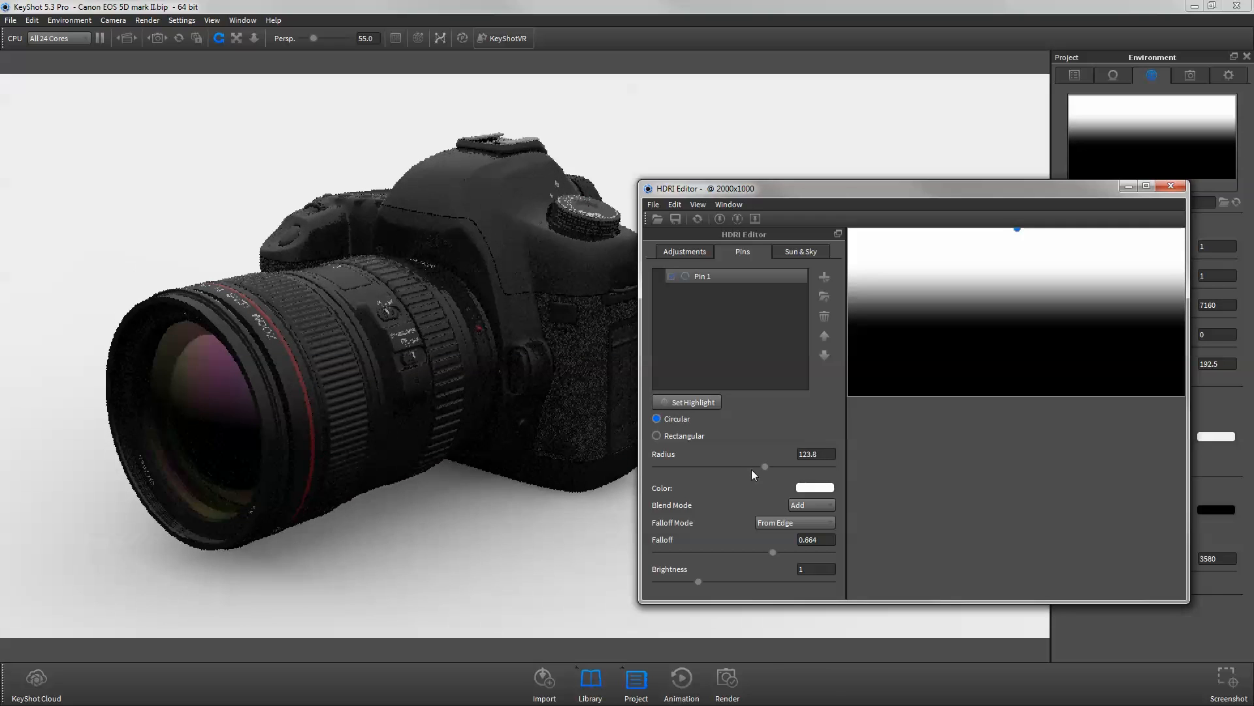
{"action": "left_click", "coordinate": [825, 277]}
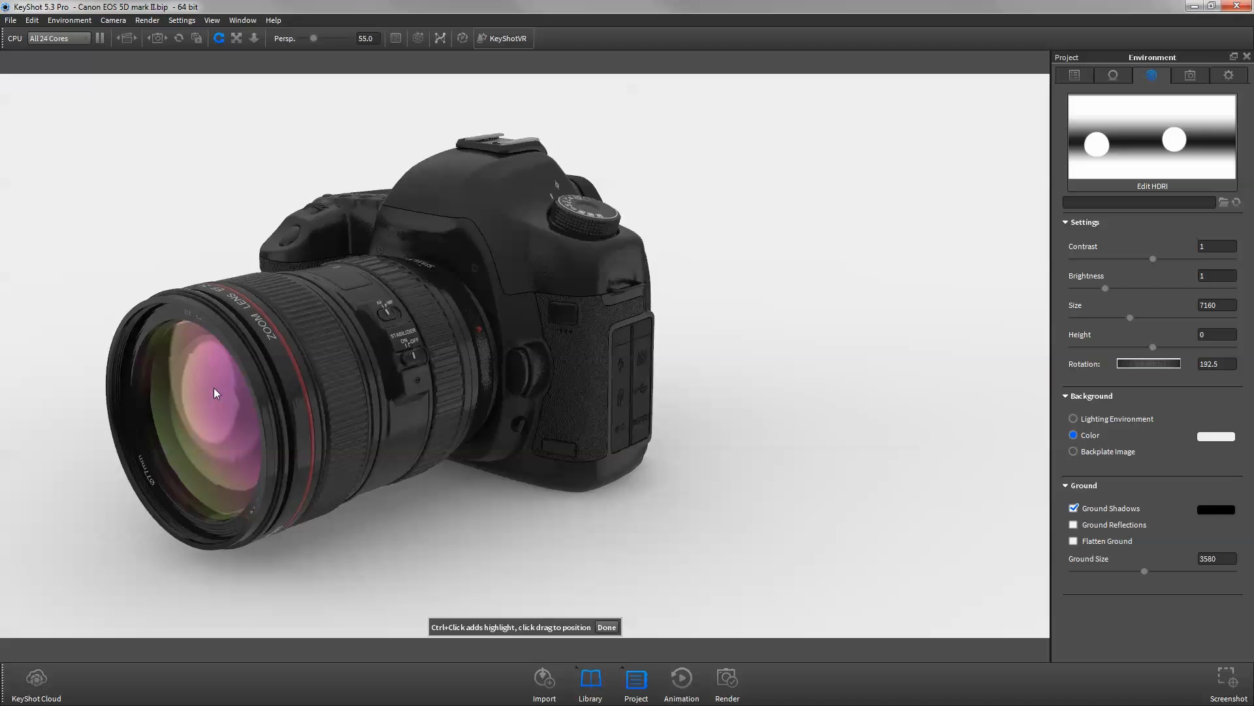
Finish the Set Highlight prompt and reopen the custom HDRI in the editor
{"action": "left_click", "coordinate": [607, 626]}
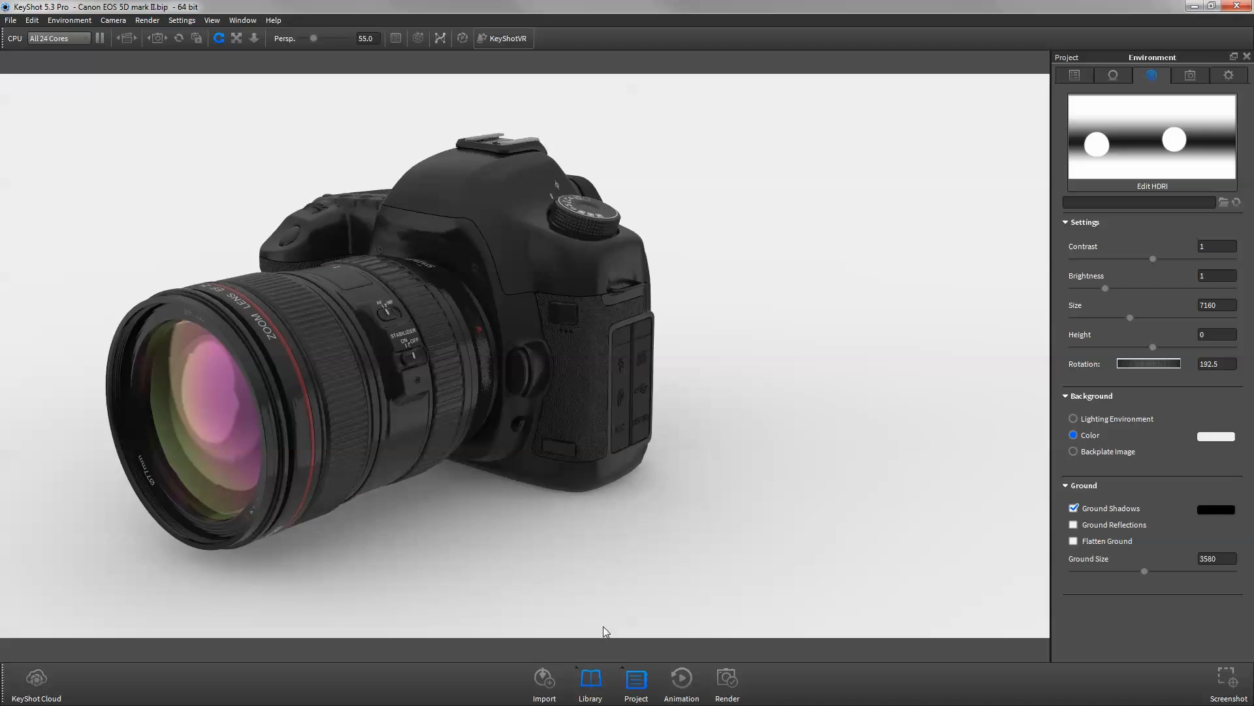
{"action": "left_click", "coordinate": [1153, 185]}
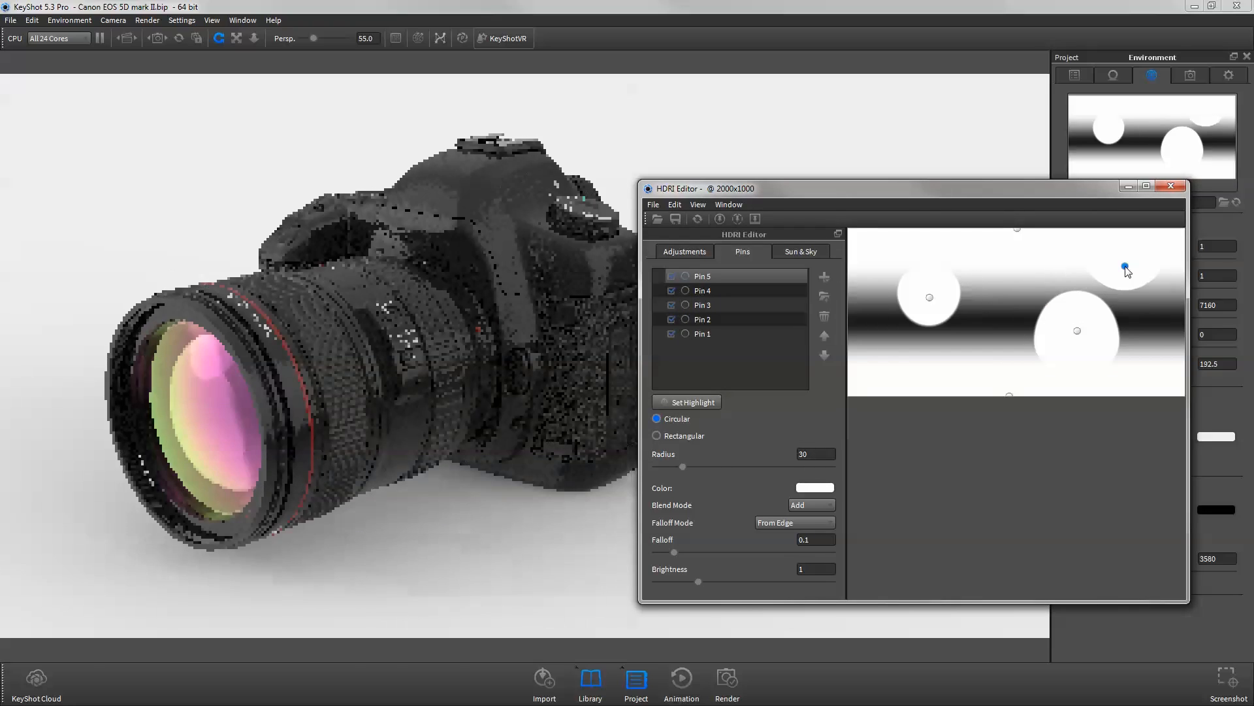
Tint the bottom fill pin warm tan and the top fill pin pale blue
{"action": "left_click", "coordinate": [657, 412]}
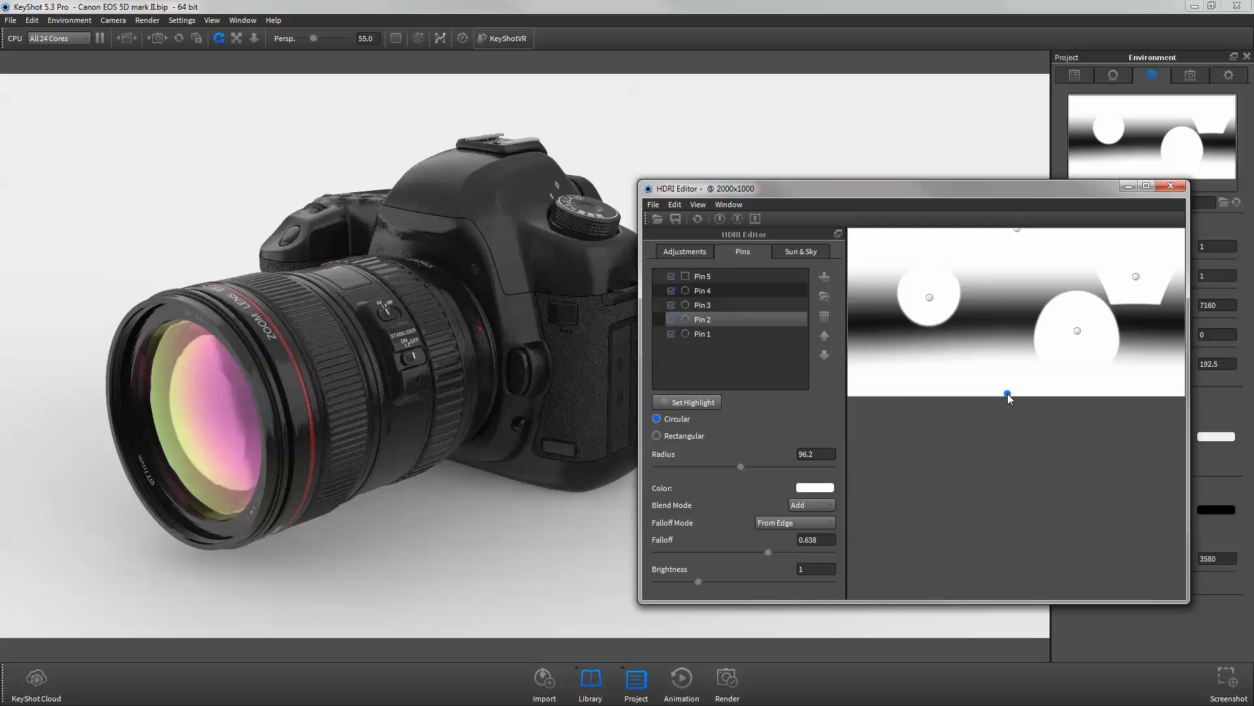
{"action": "left_click", "coordinate": [814, 487]}
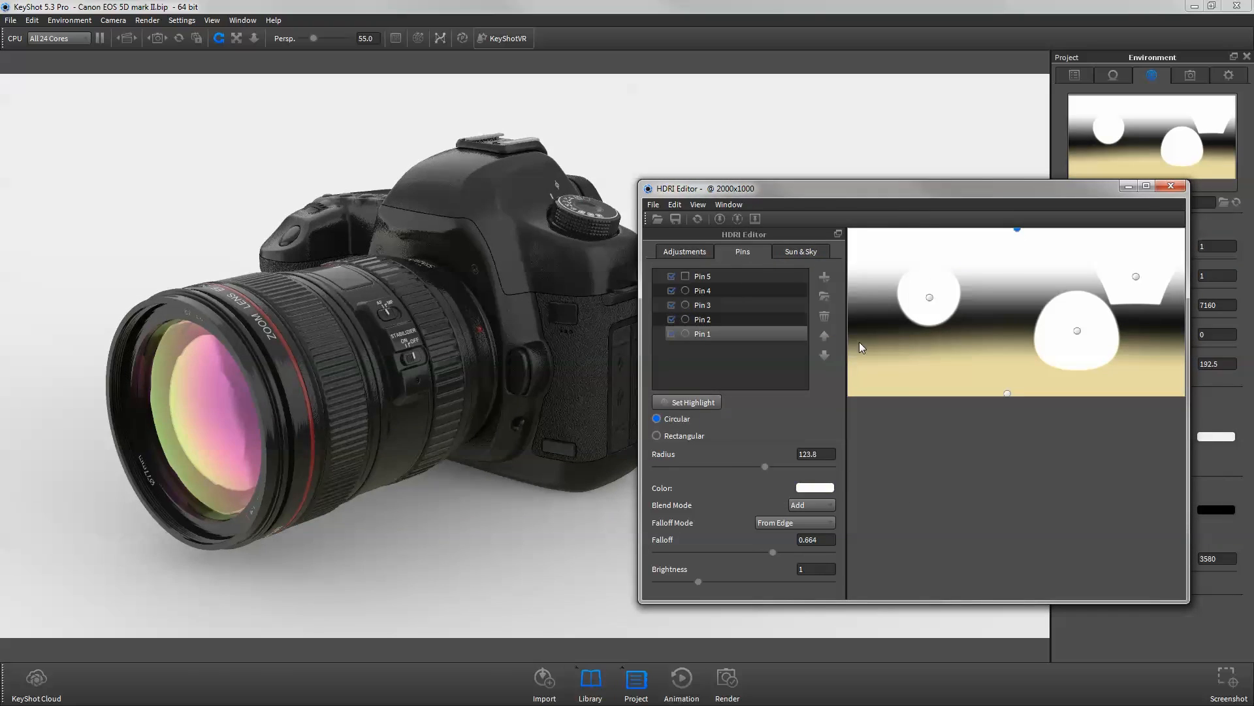
{"action": "left_click", "coordinate": [812, 487]}
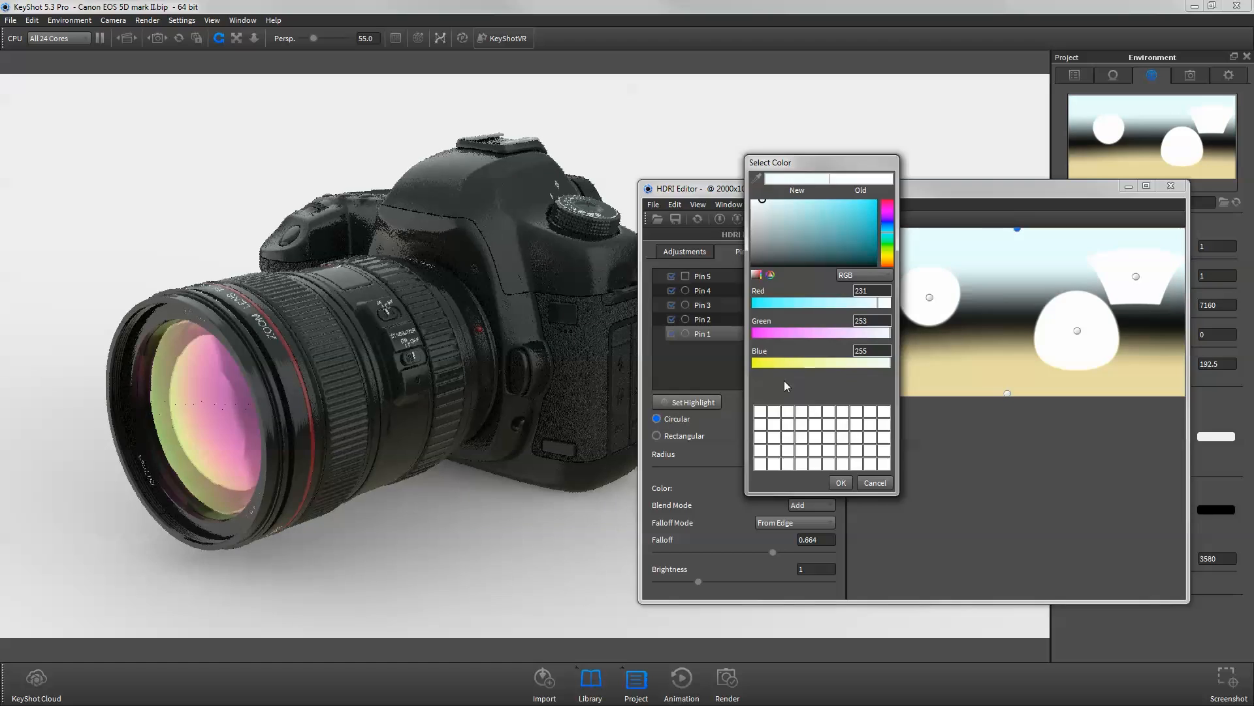
{"action": "left_click", "coordinate": [874, 482]}
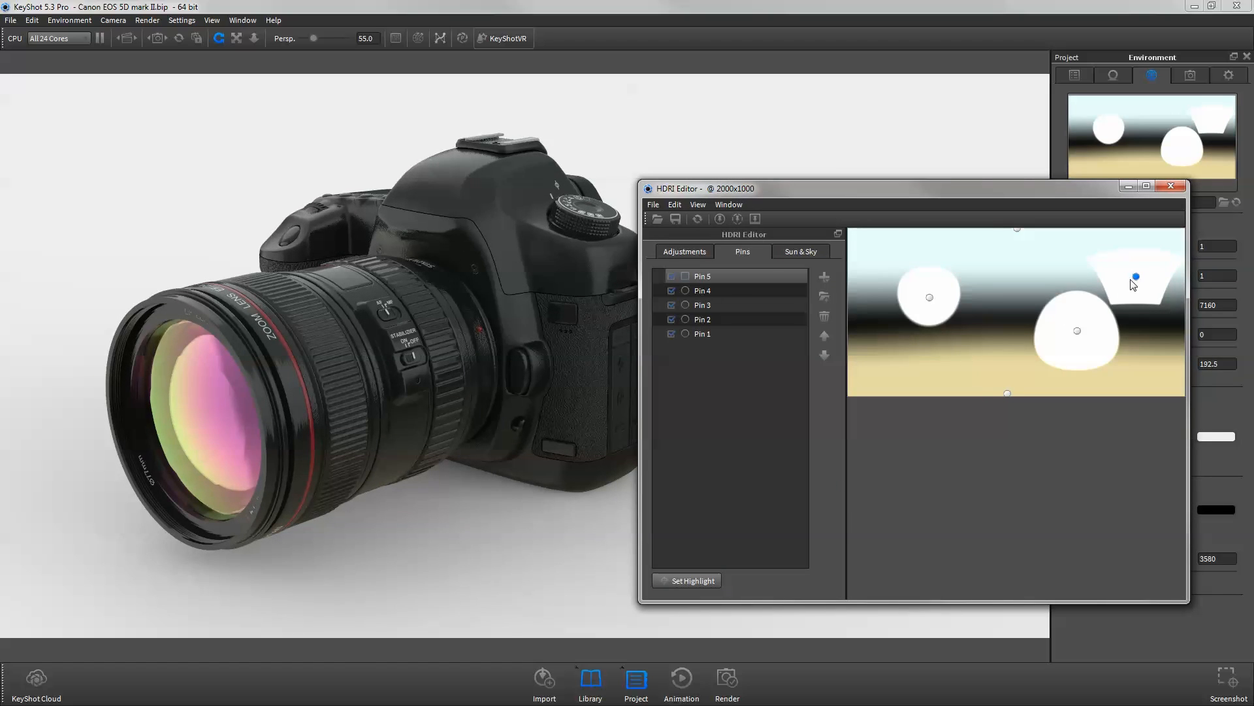
Adjust the large round highlight's blend mode, ending on additive blending
{"action": "left_click", "coordinate": [703, 290]}
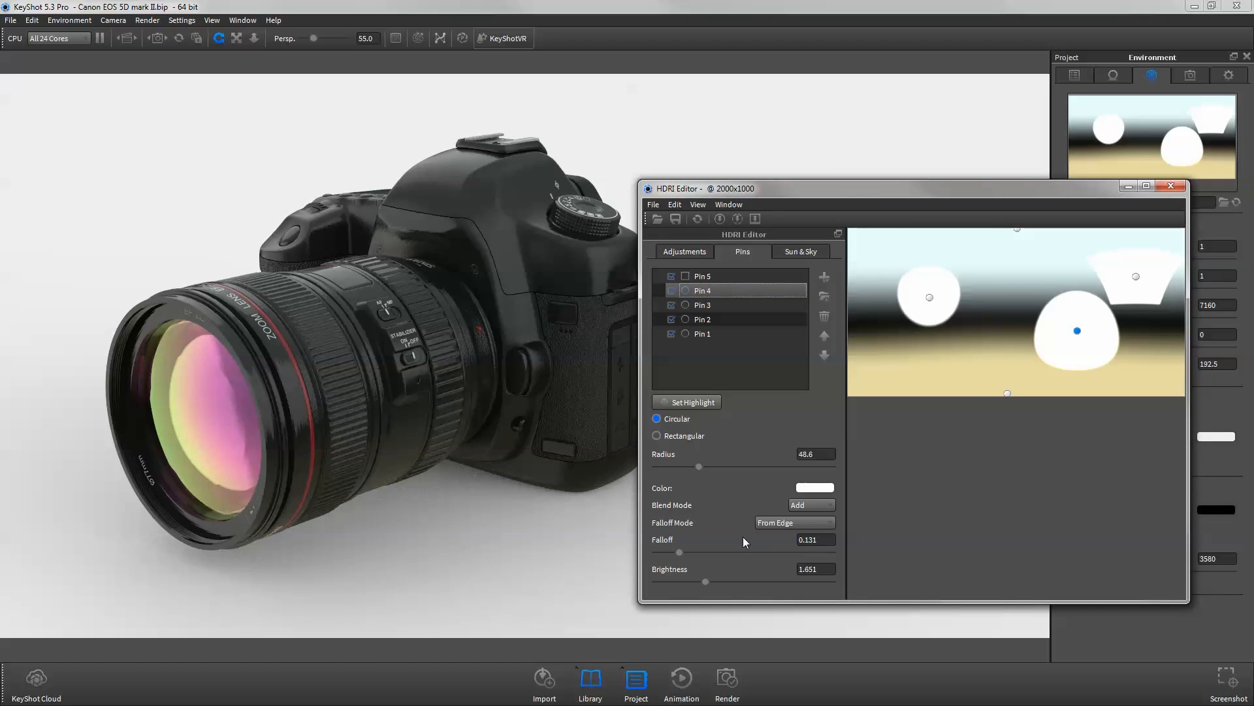
{"action": "left_click", "coordinate": [810, 504]}
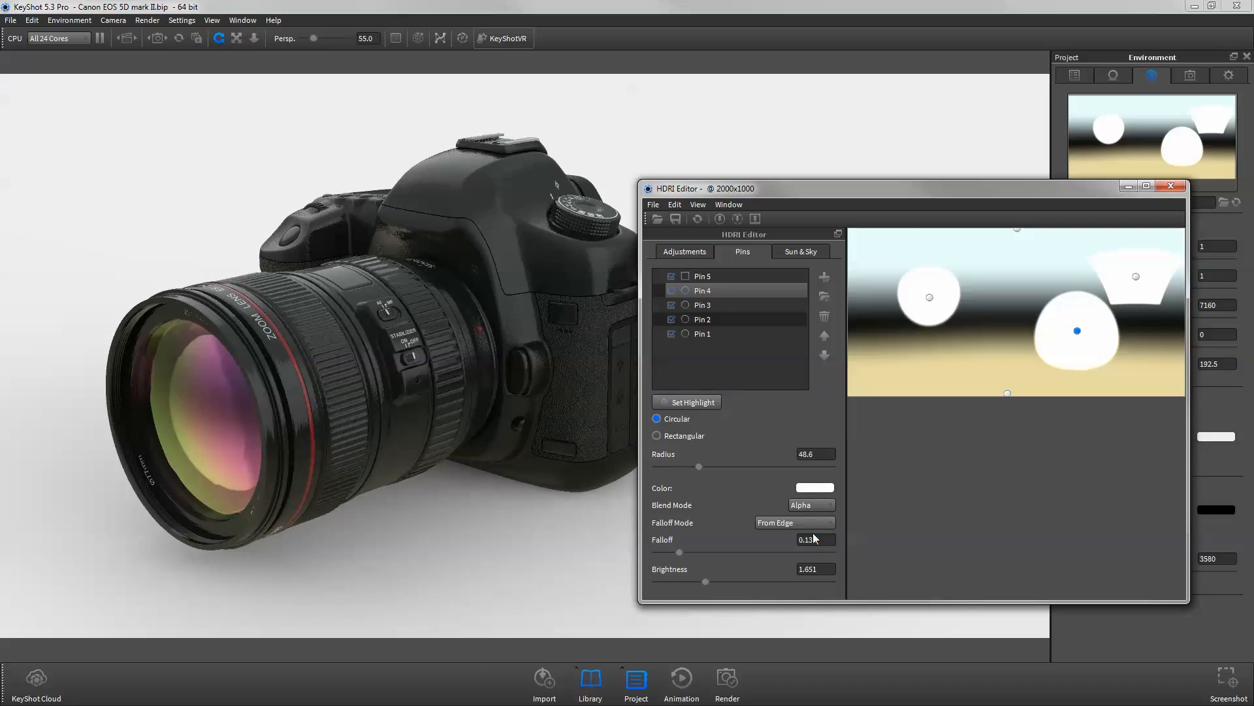
{"action": "left_click", "coordinate": [810, 504]}
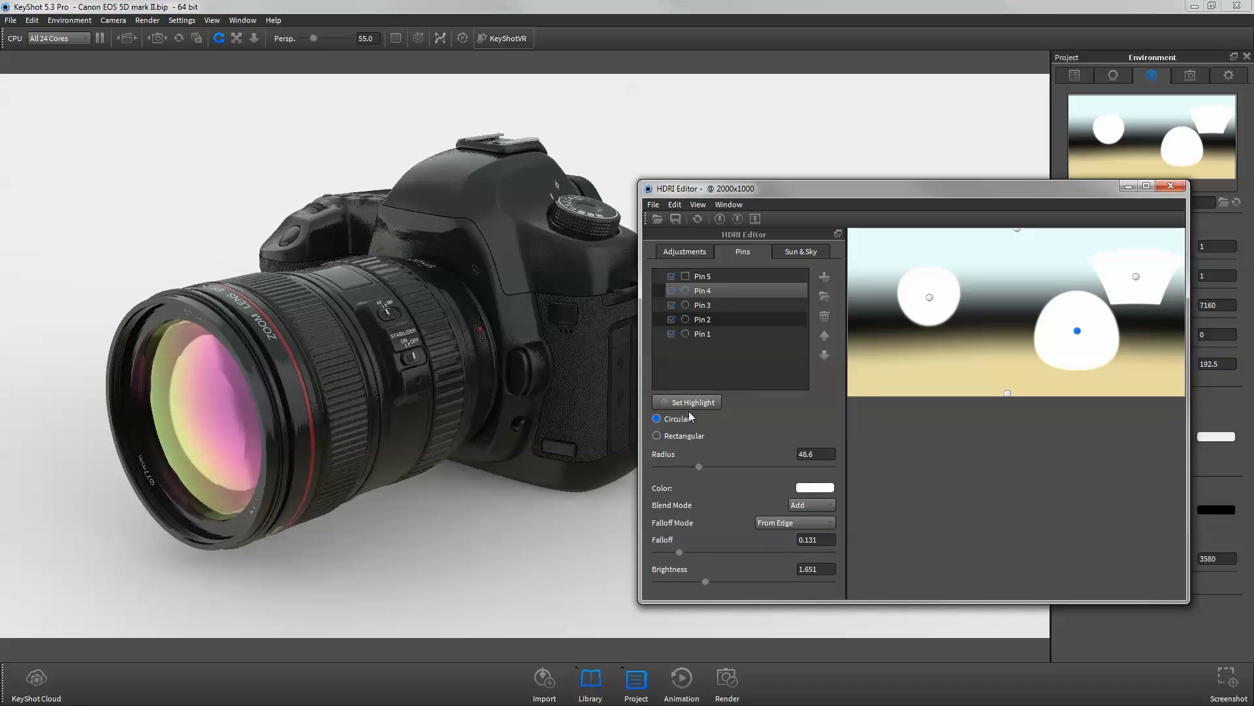